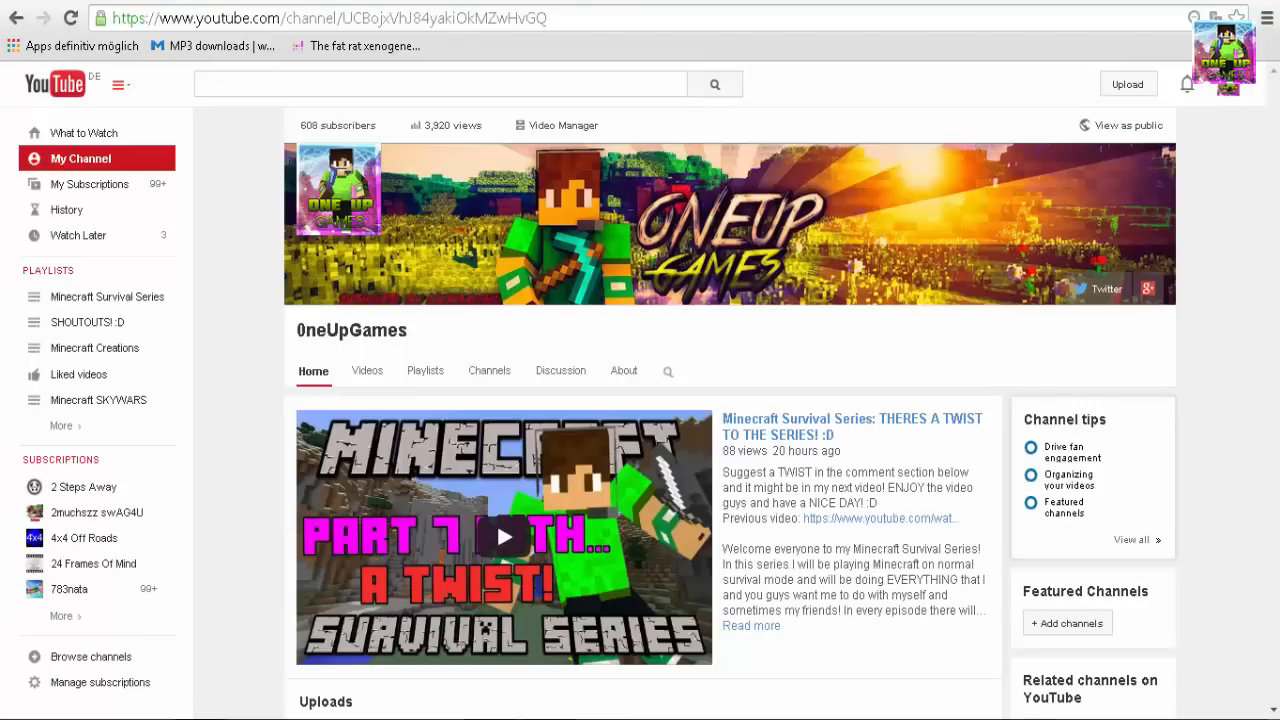
mouse_move(808, 131)
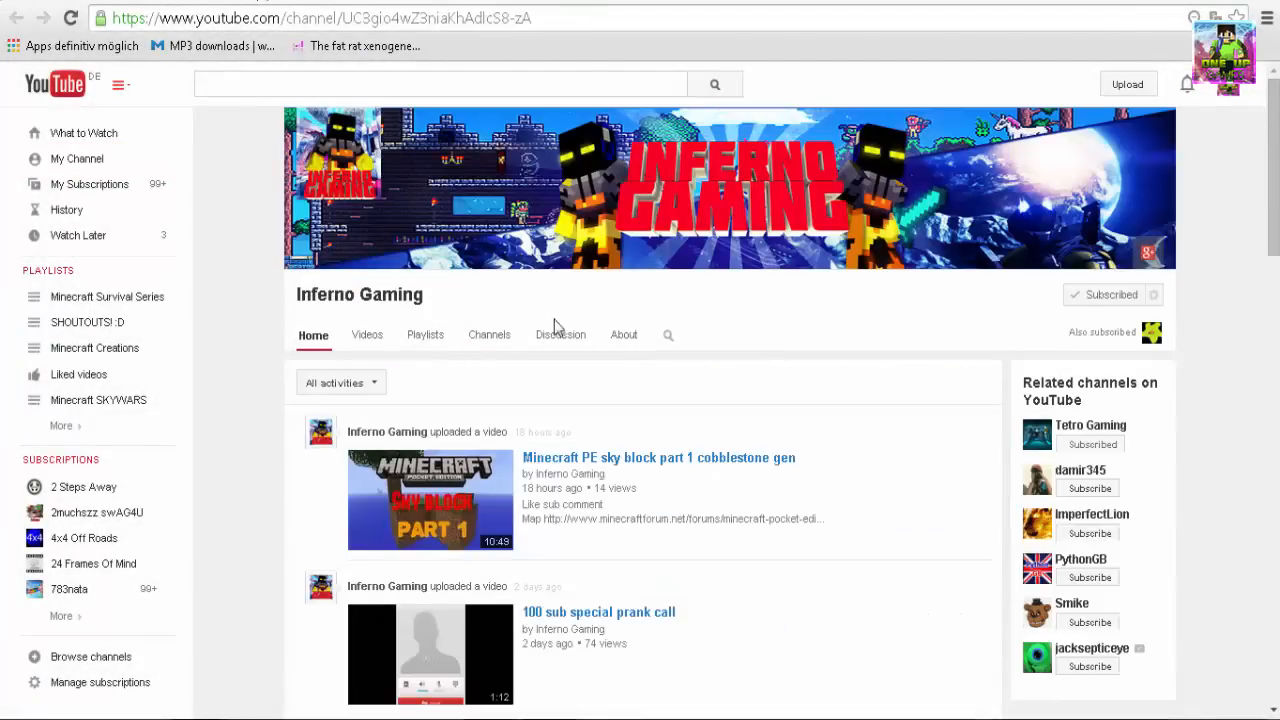
mouse_move(687, 287)
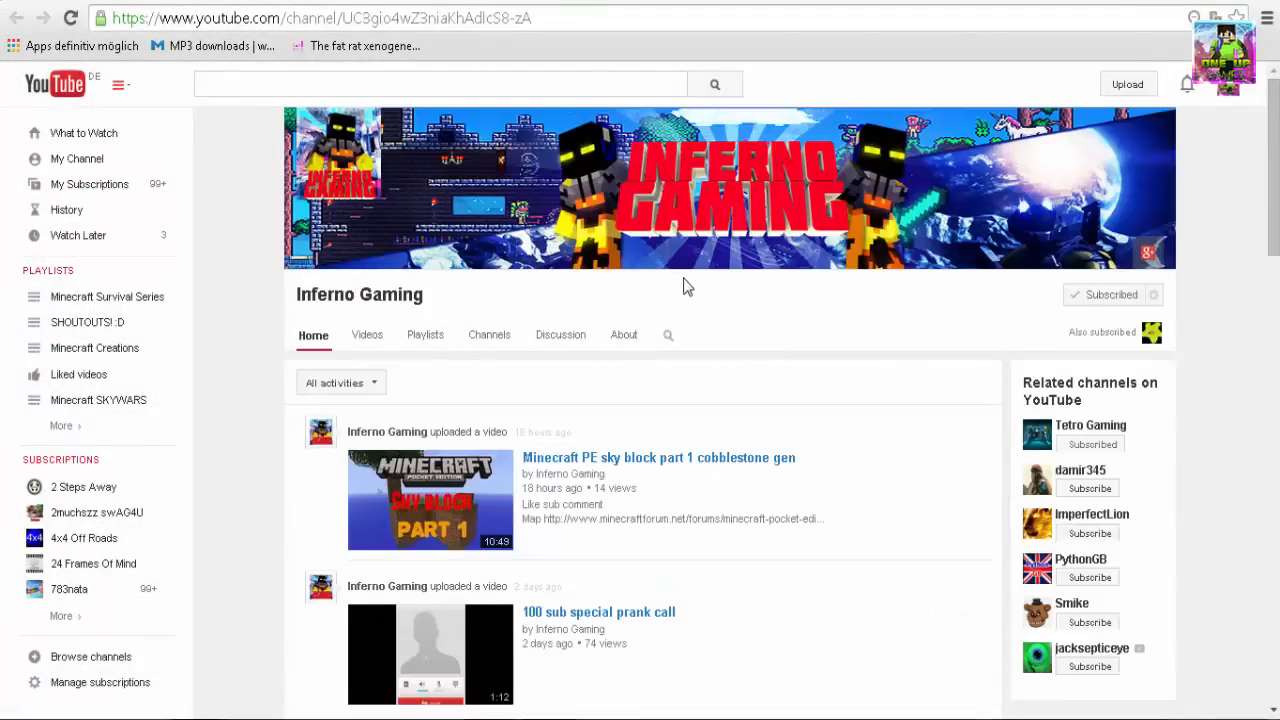
Open Inferno Gaming's Videos tab and scroll through its newest uploads
scroll(down, 3)
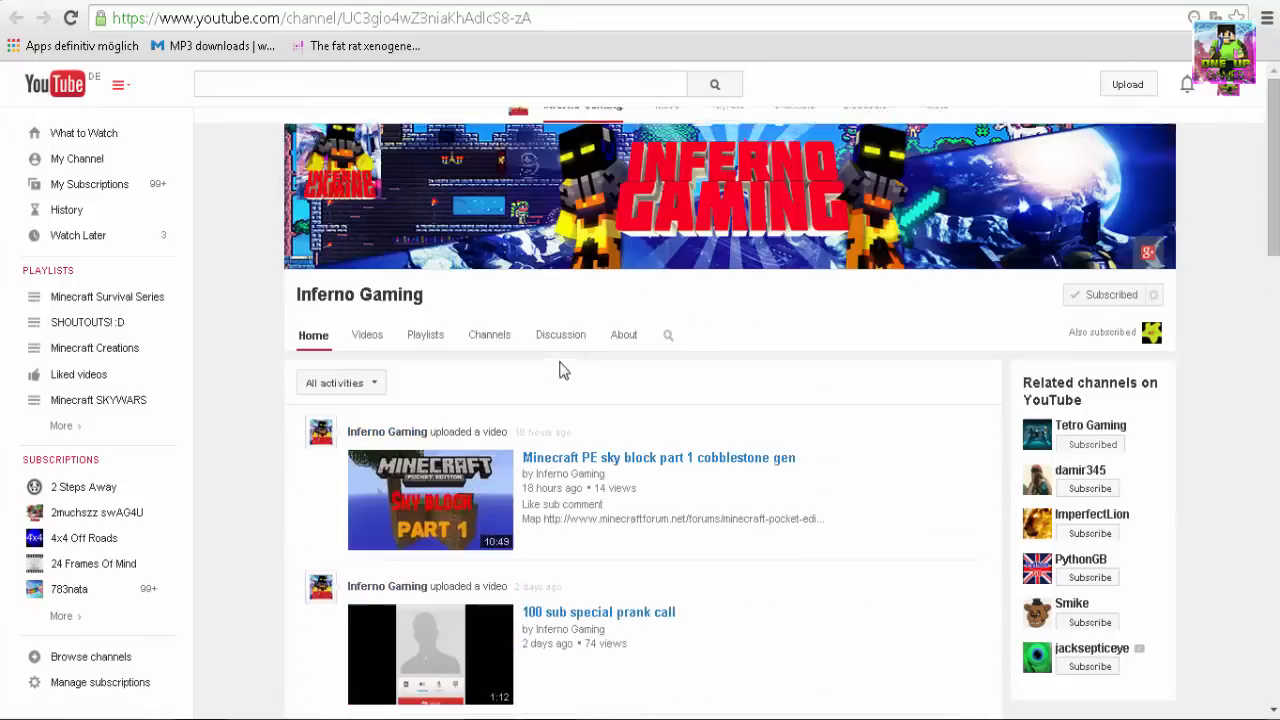
click(367, 334)
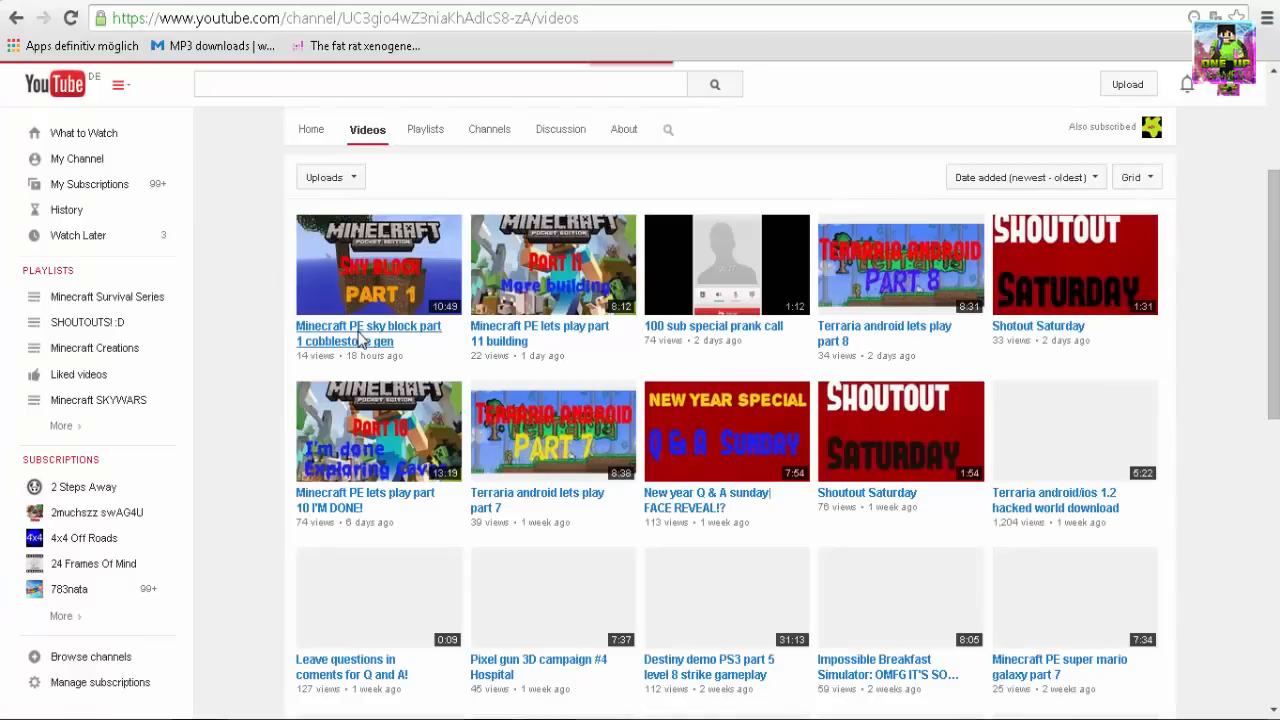
scroll(down, 3)
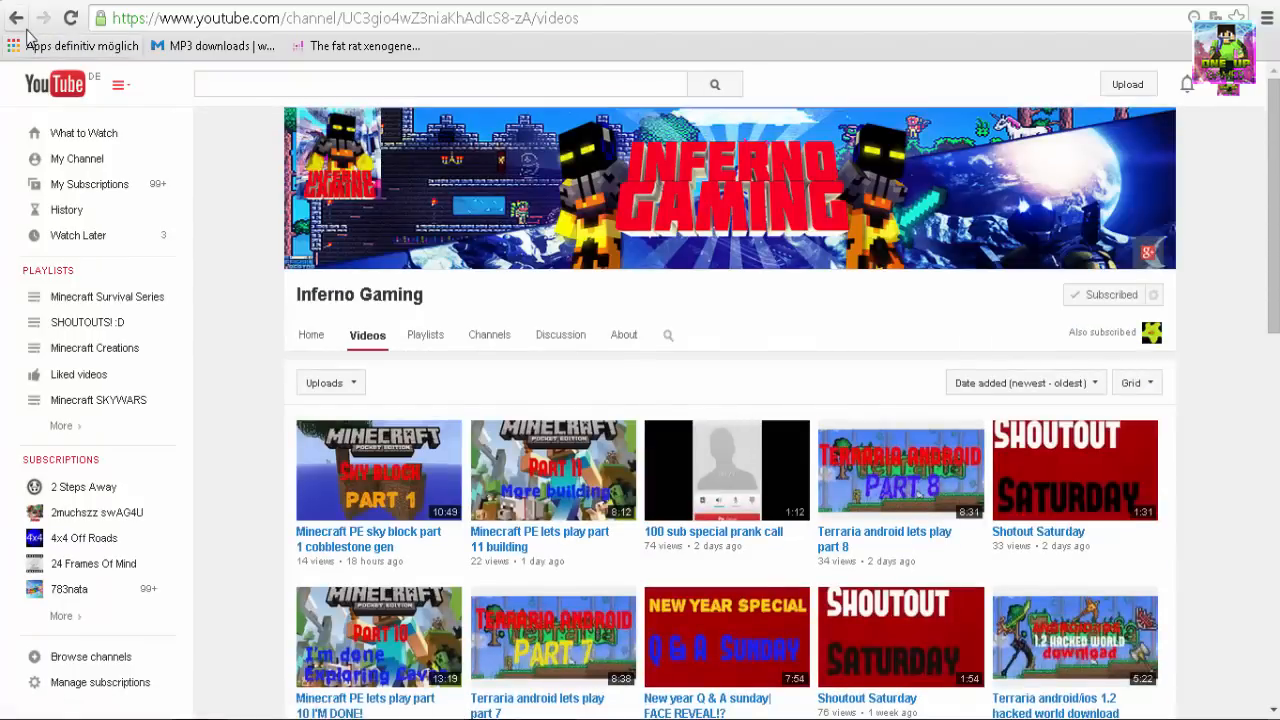
mouse_move(16, 19)
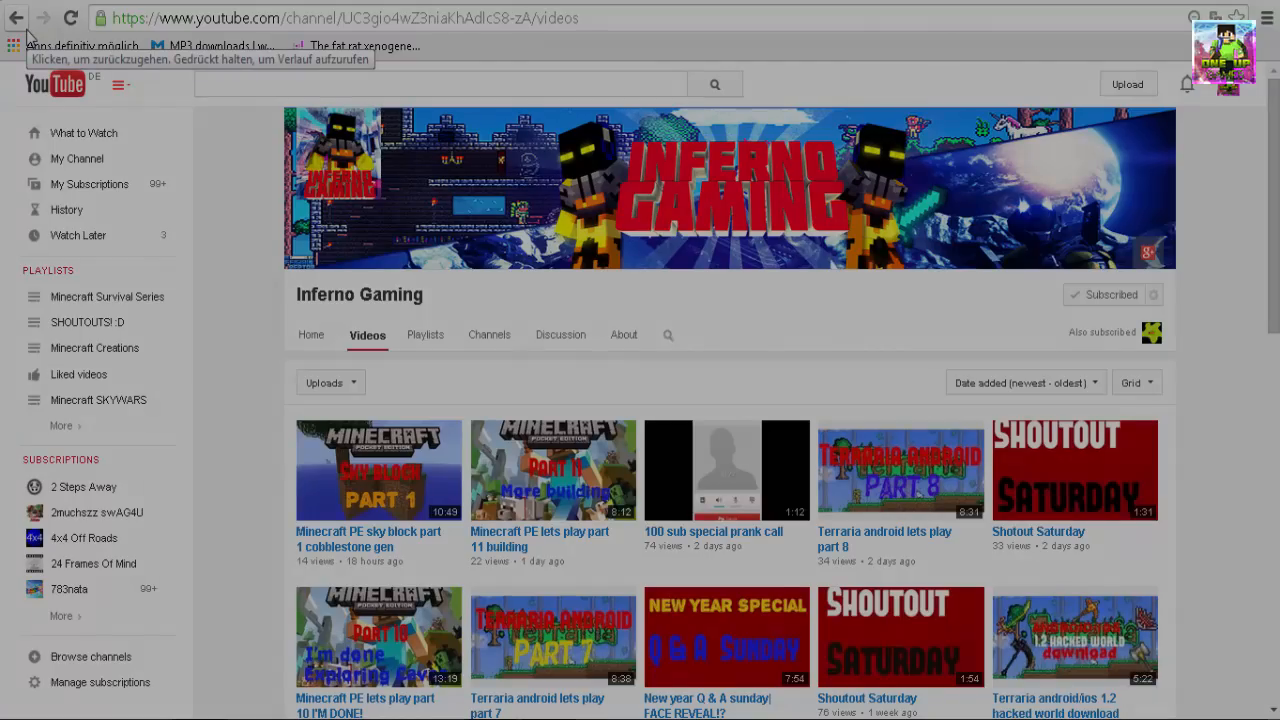
mouse_move(403, 222)
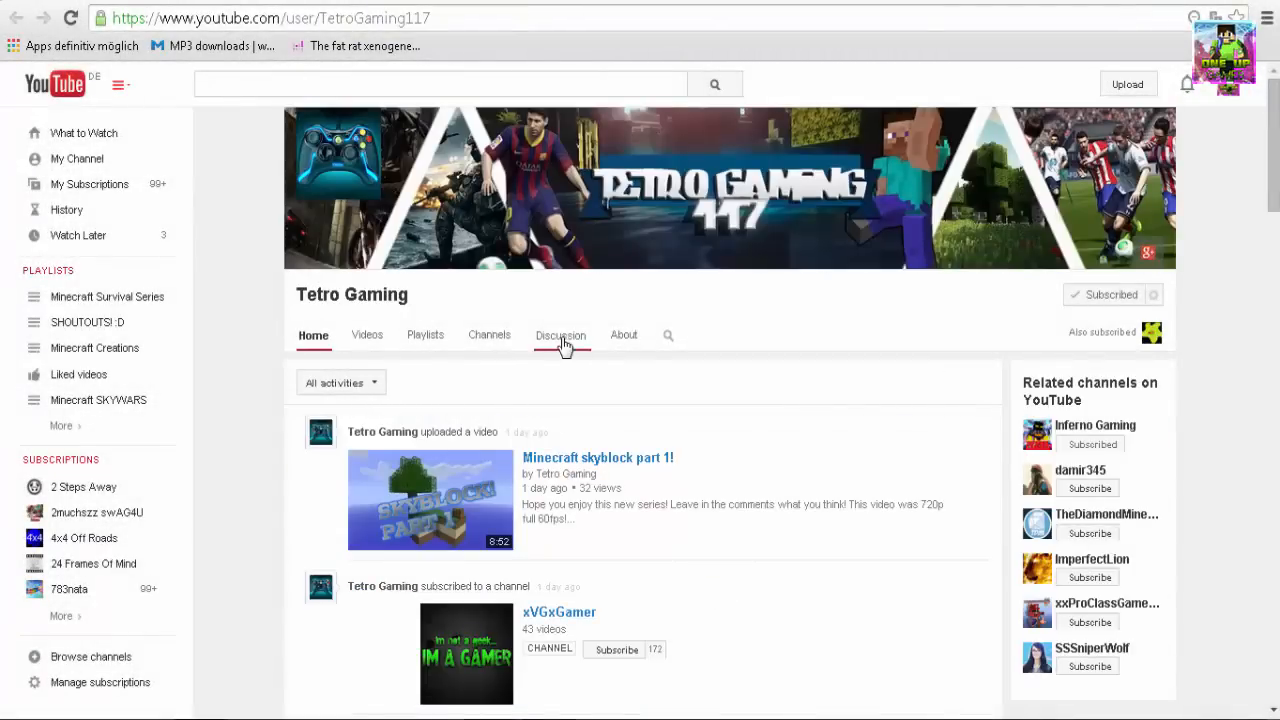
mouse_move(489, 338)
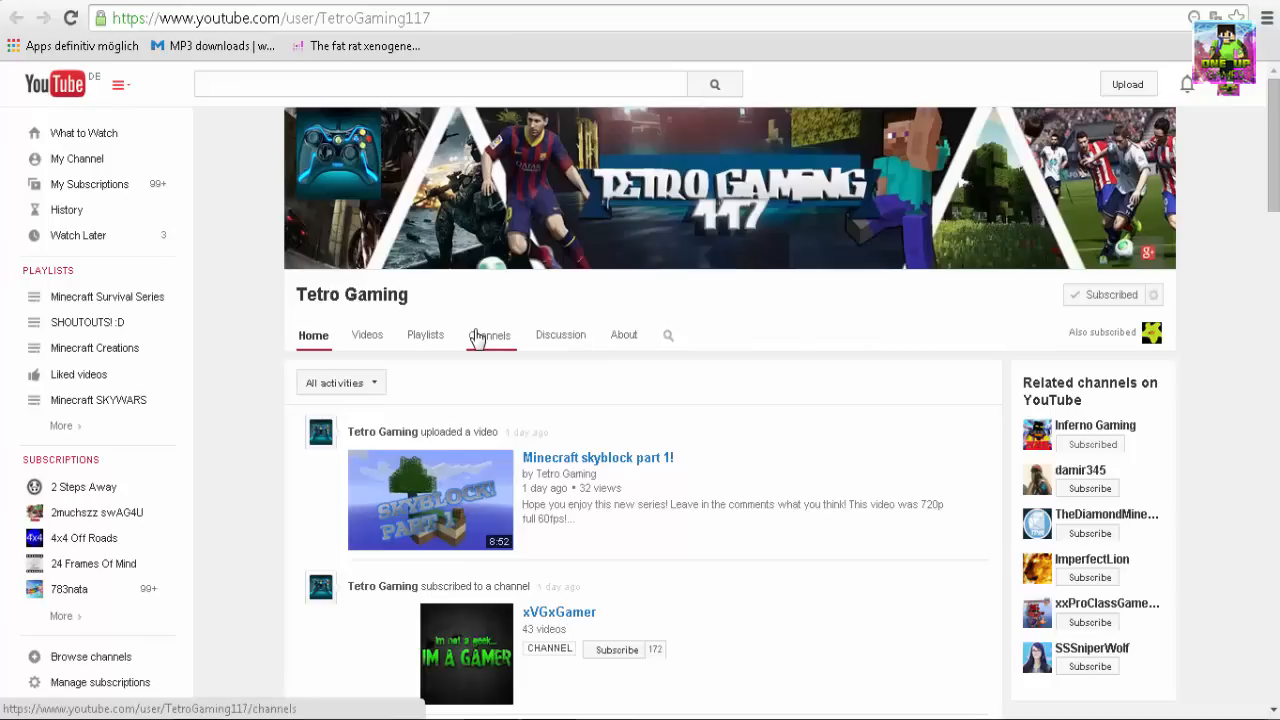
Open Tetro Gaming's Videos tab and scroll down through its uploads
click(367, 335)
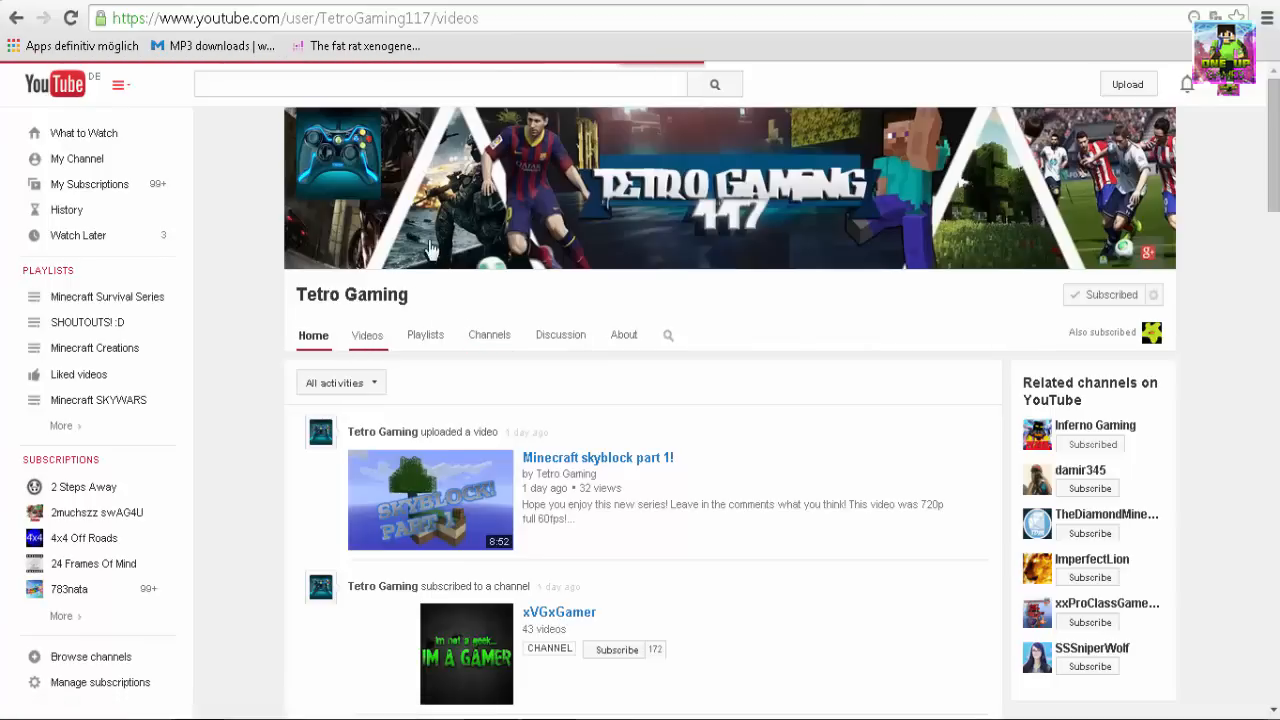
click(366, 335)
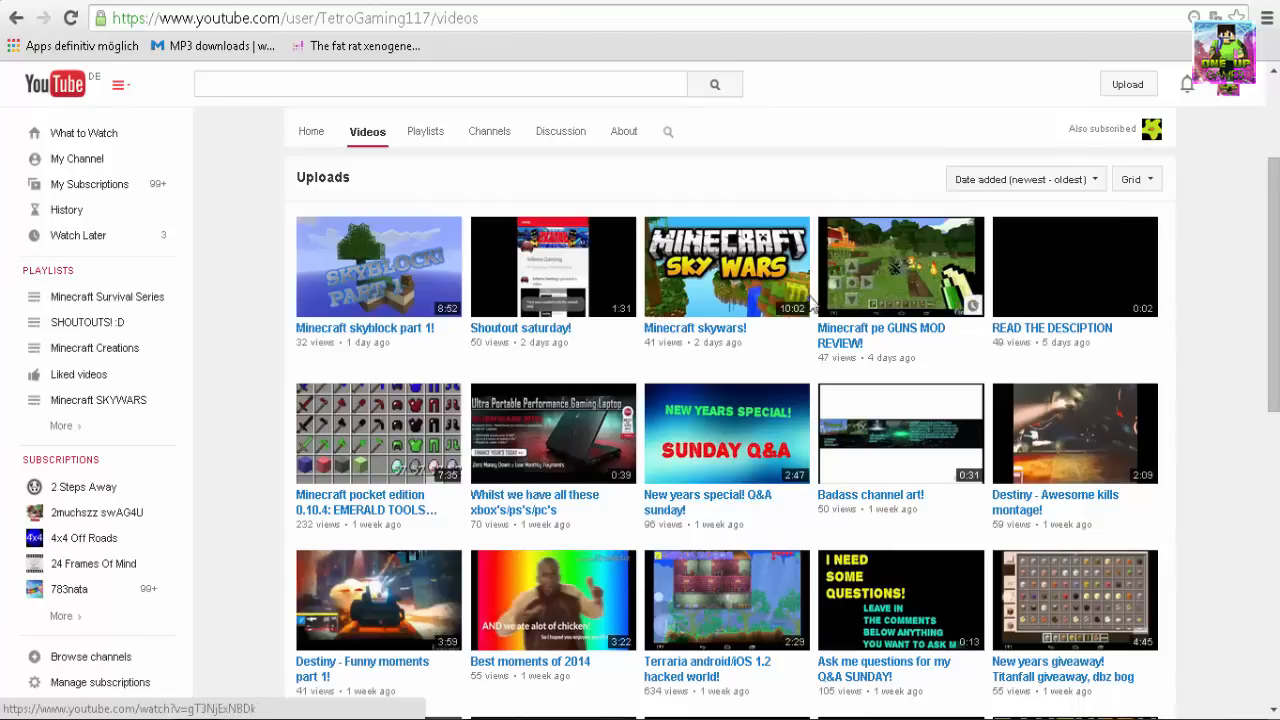
mouse_move(877, 325)
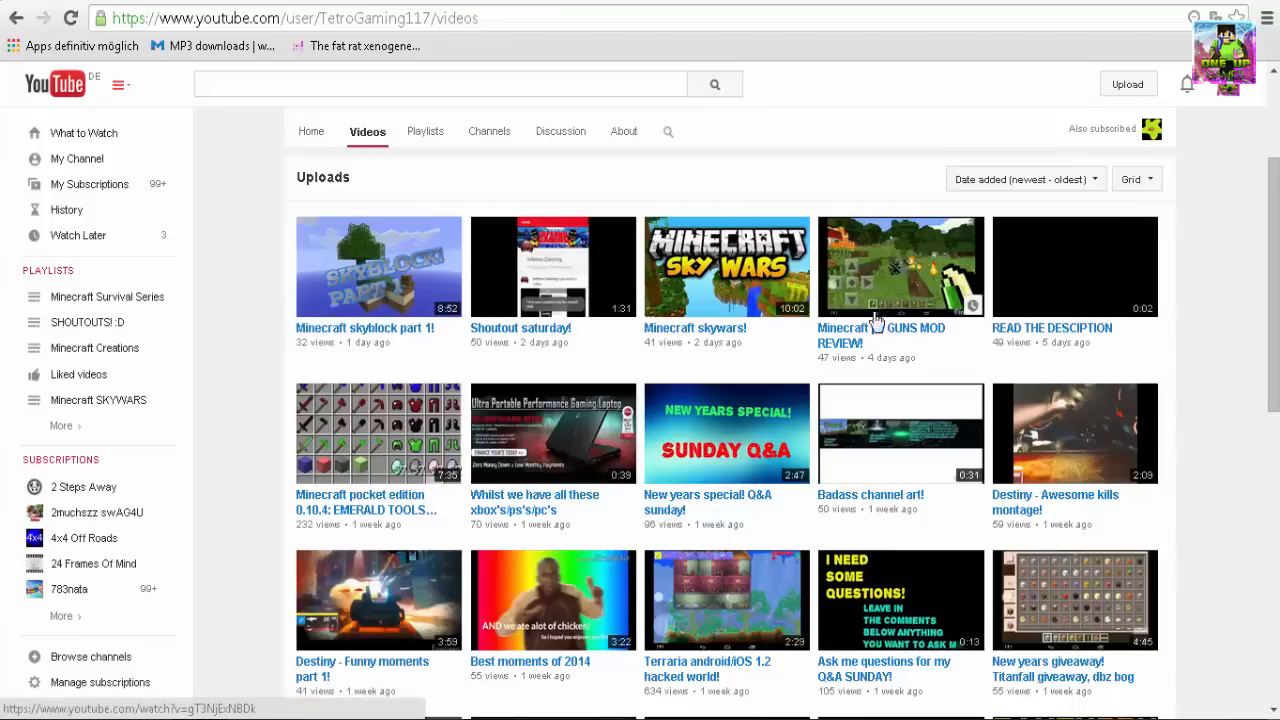
scroll(down, 3)
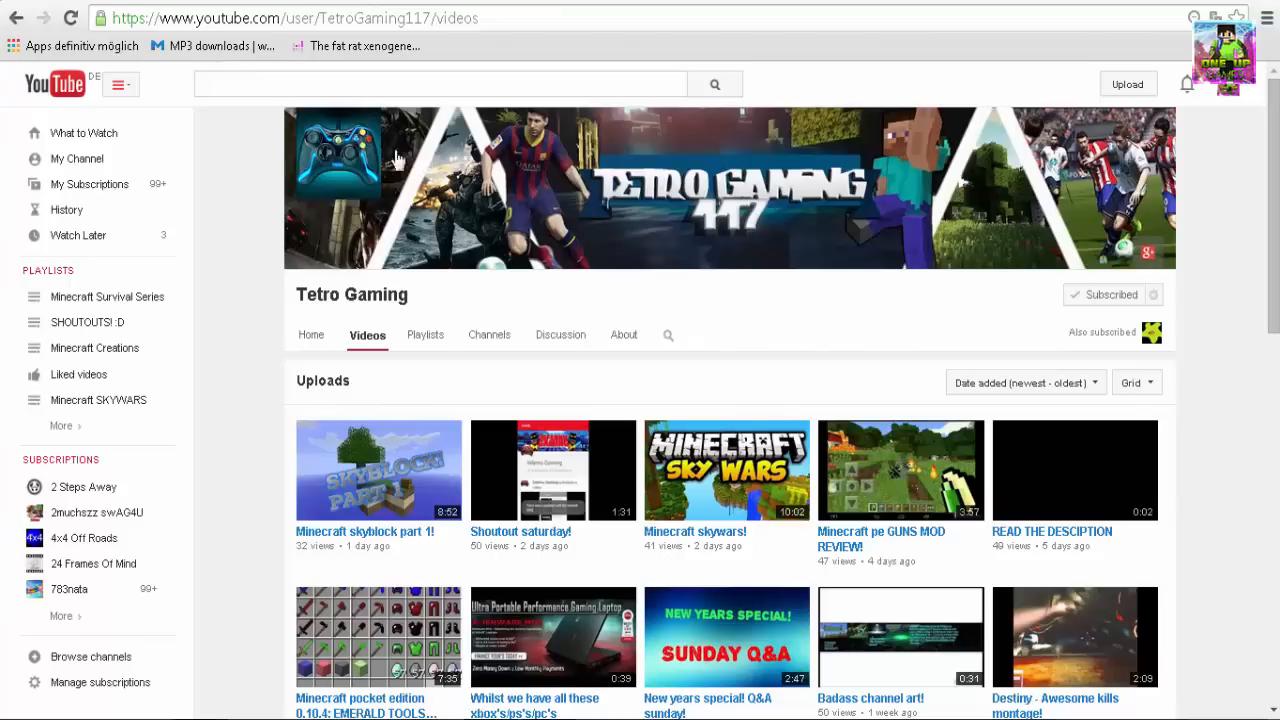
mouse_move(320, 260)
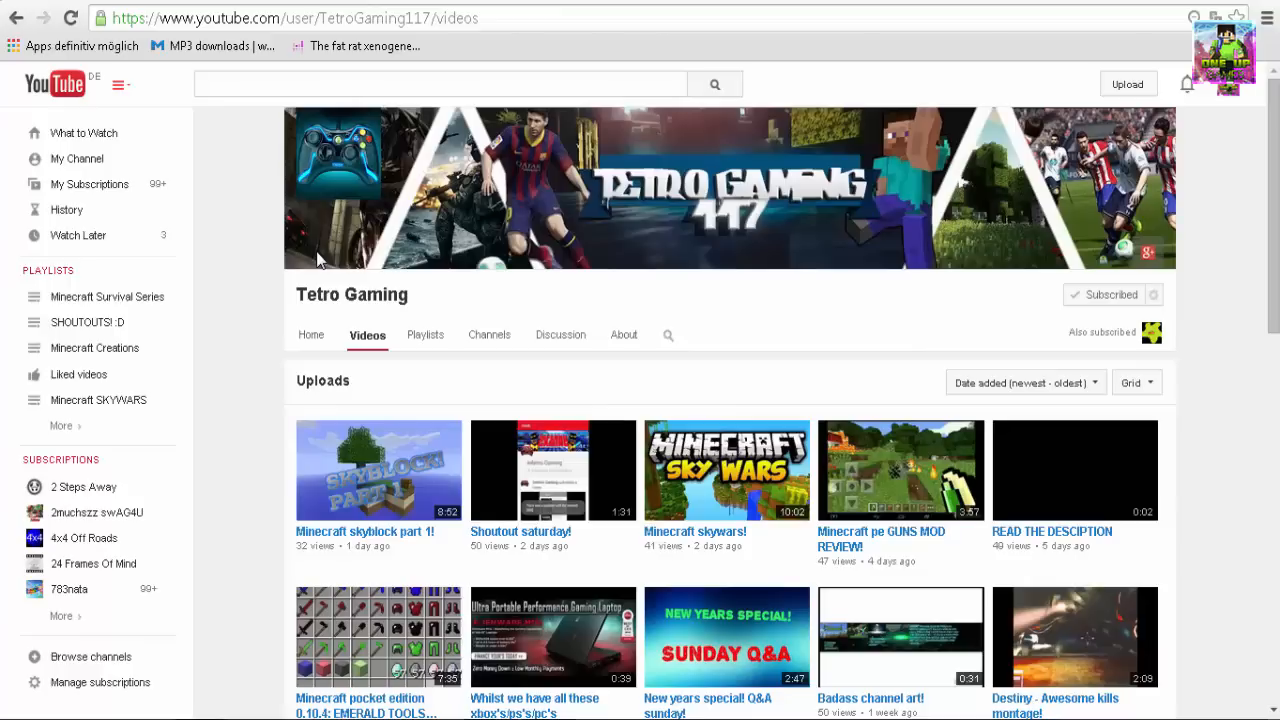
mouse_move(328, 6)
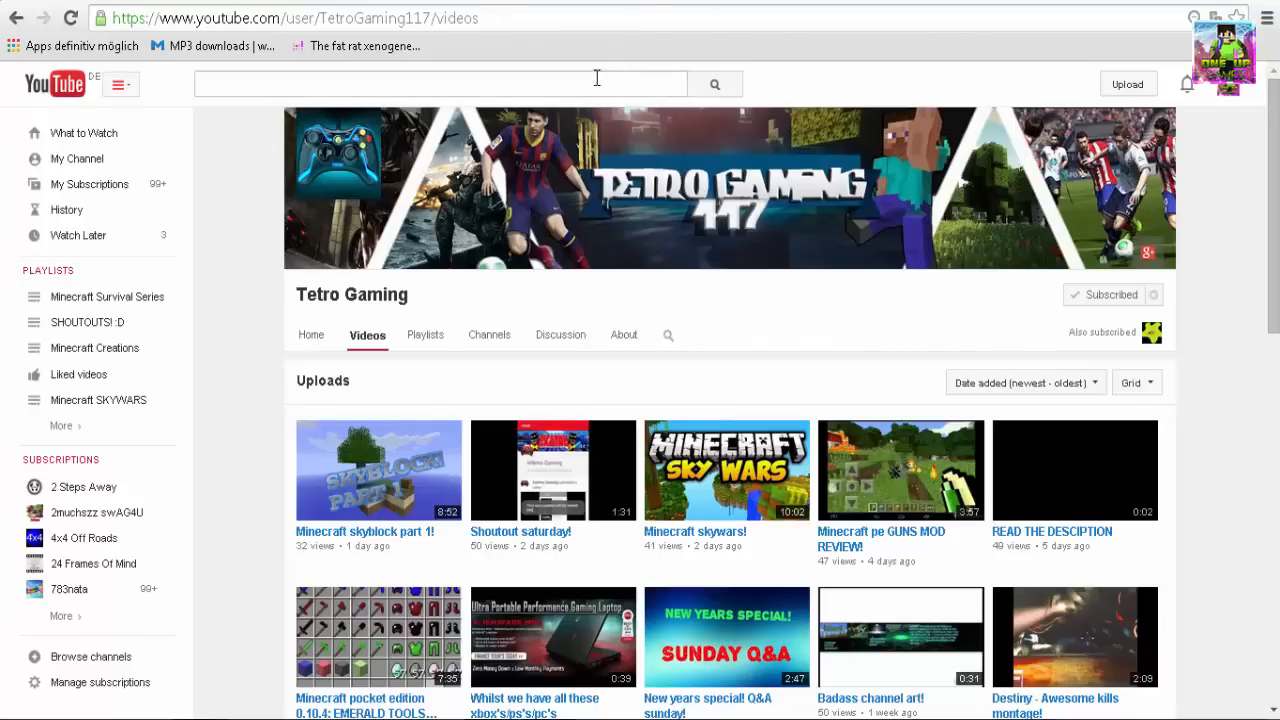
mouse_move(505, 224)
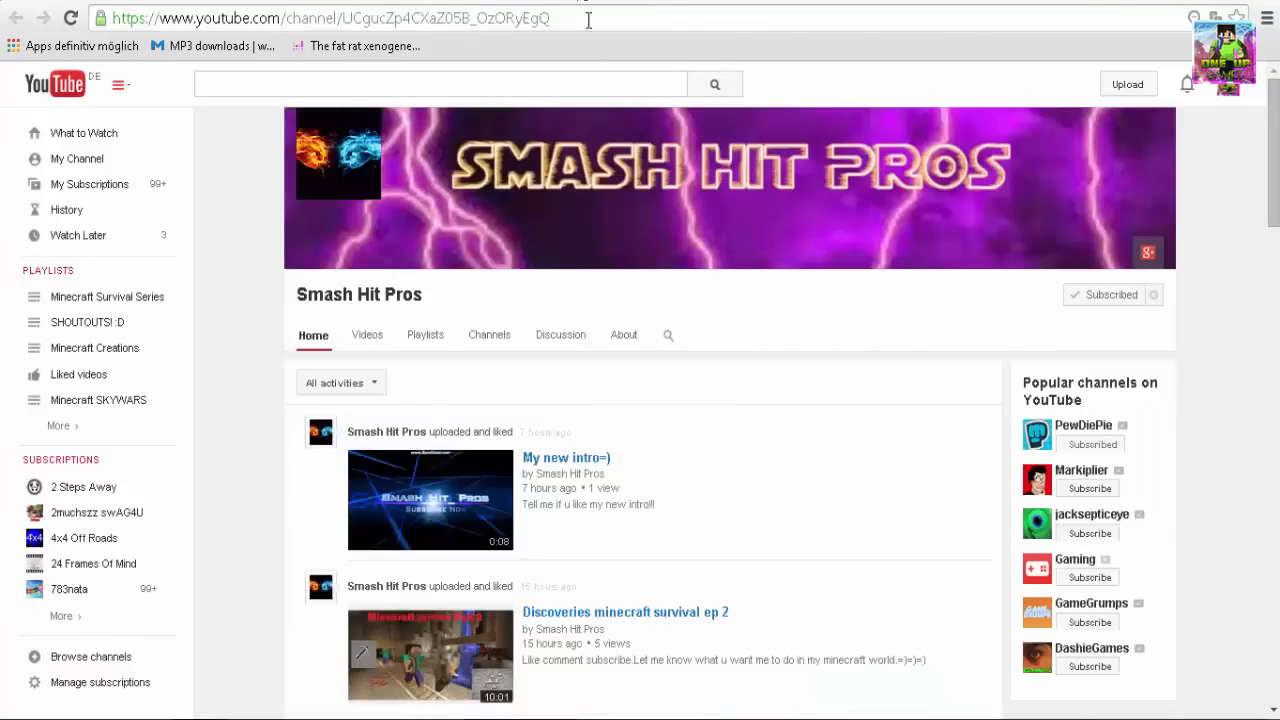
Scroll down through the Smash Hit Pros Home activity feed
scroll(down, 3)
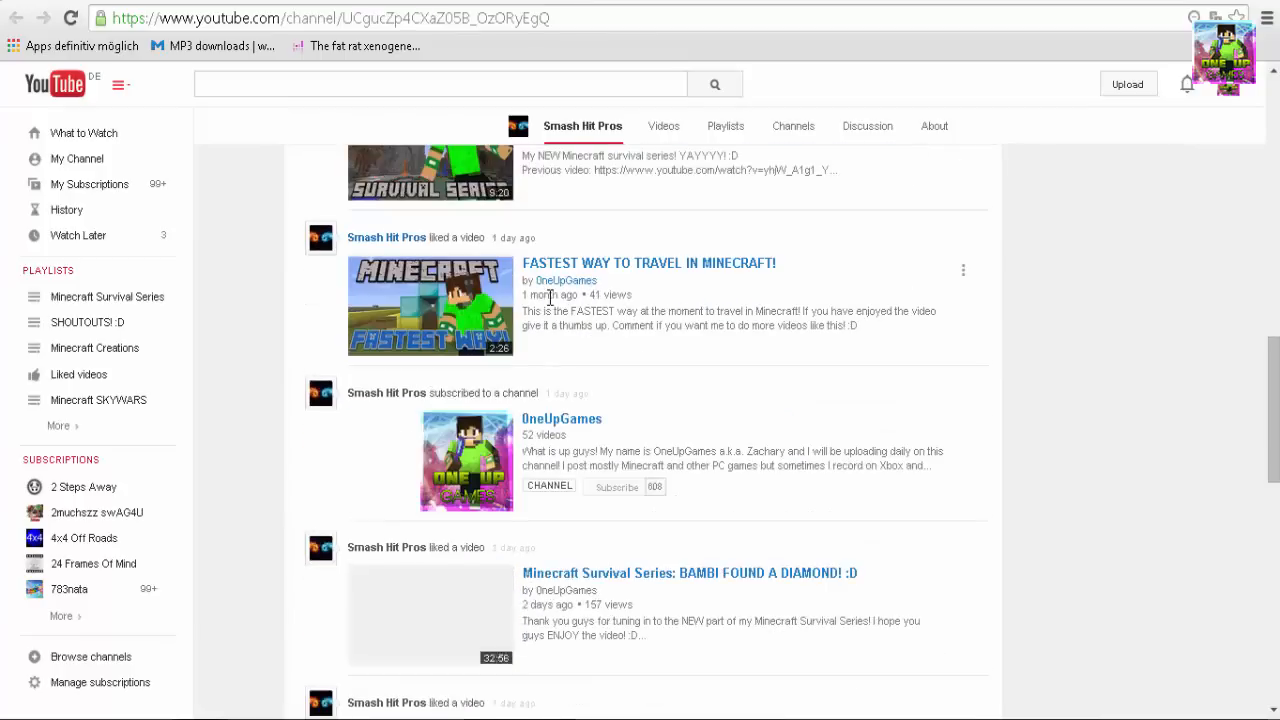
scroll(down, 3)
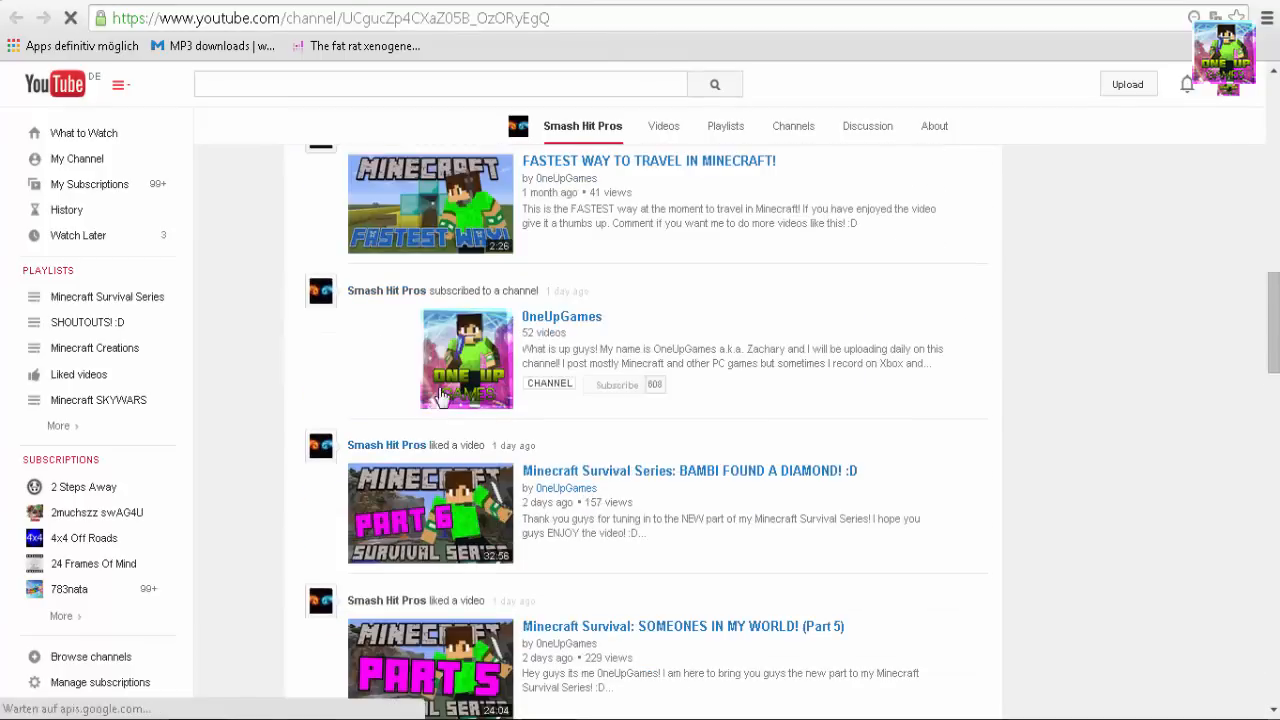
scroll(down, 3)
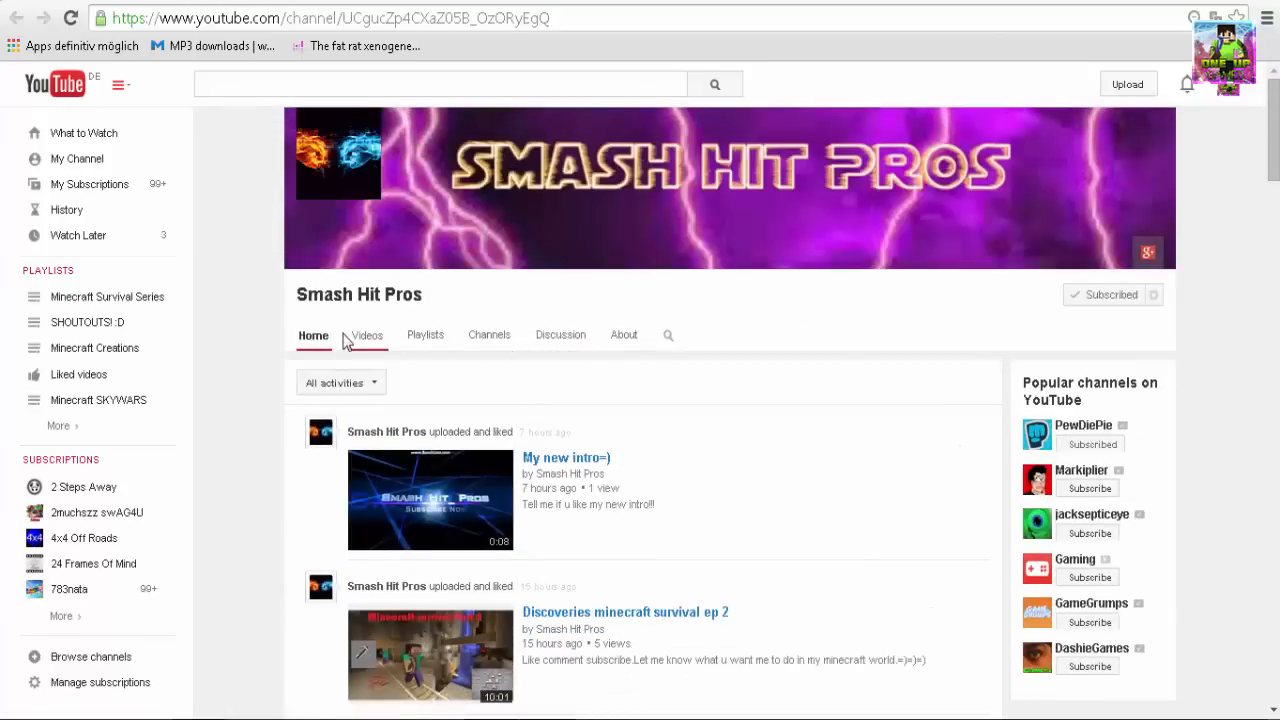
click(366, 335)
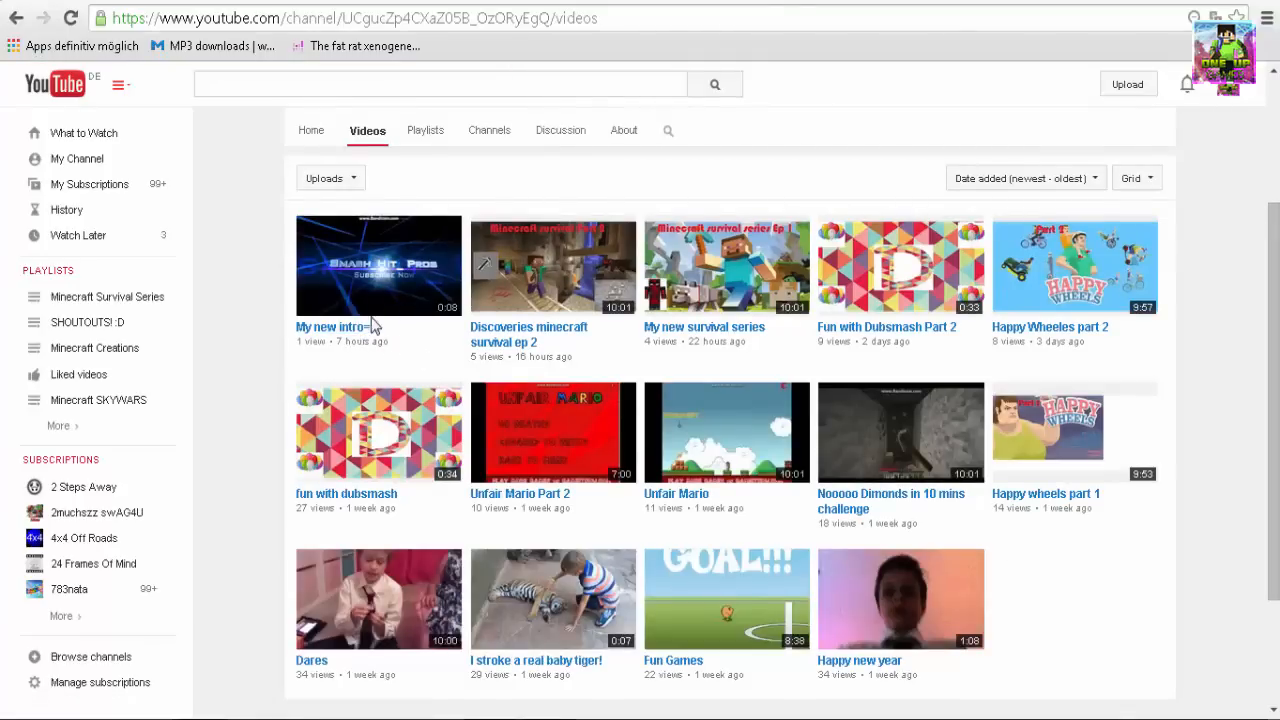
mouse_move(696, 337)
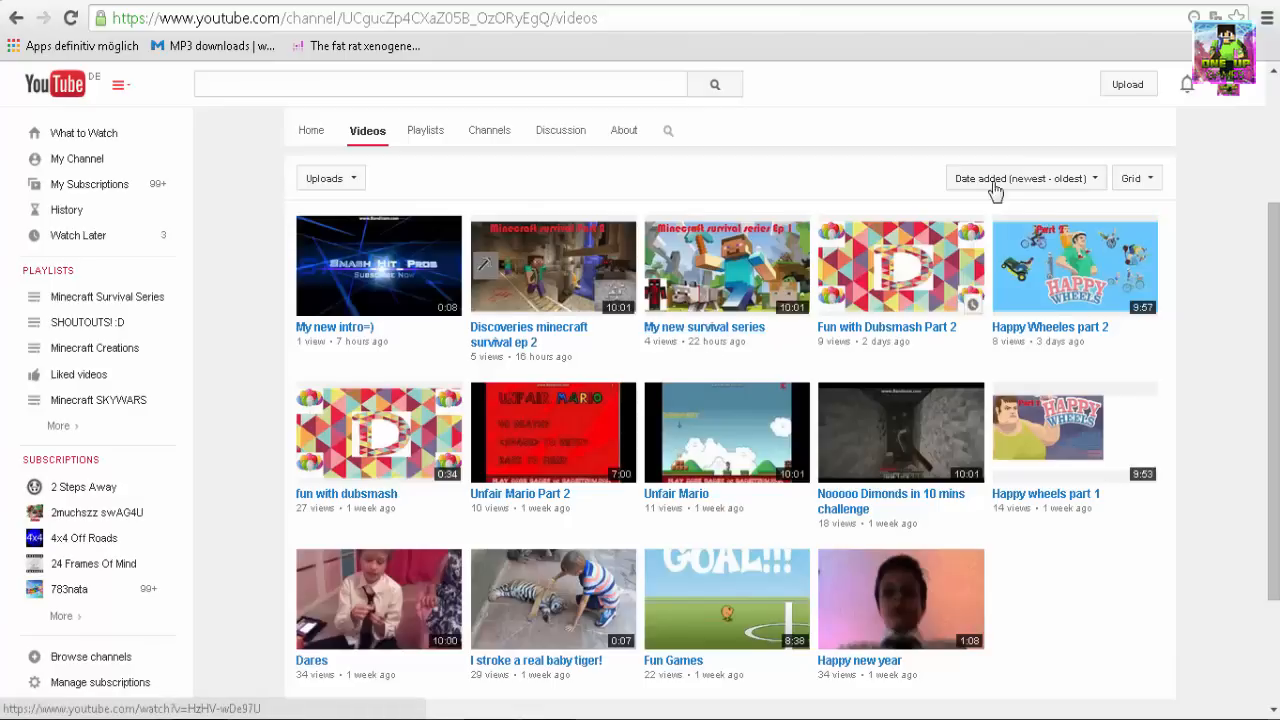
mouse_move(734, 327)
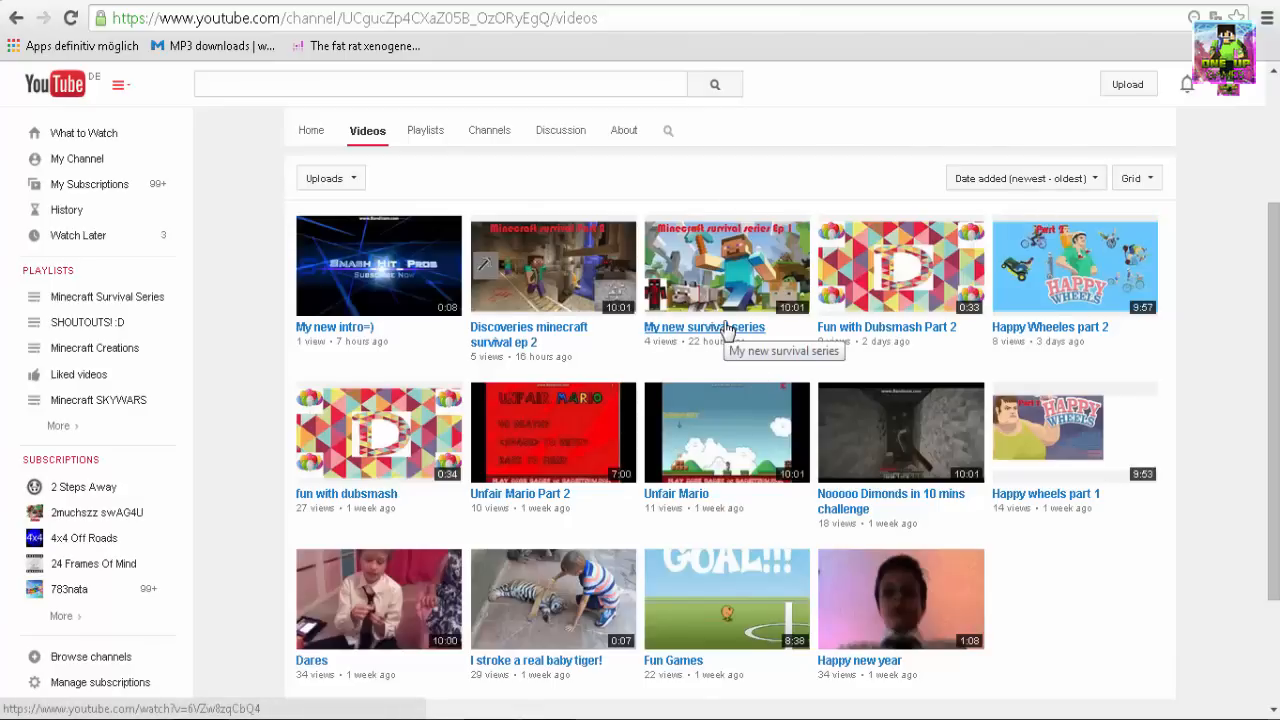
mouse_move(886, 516)
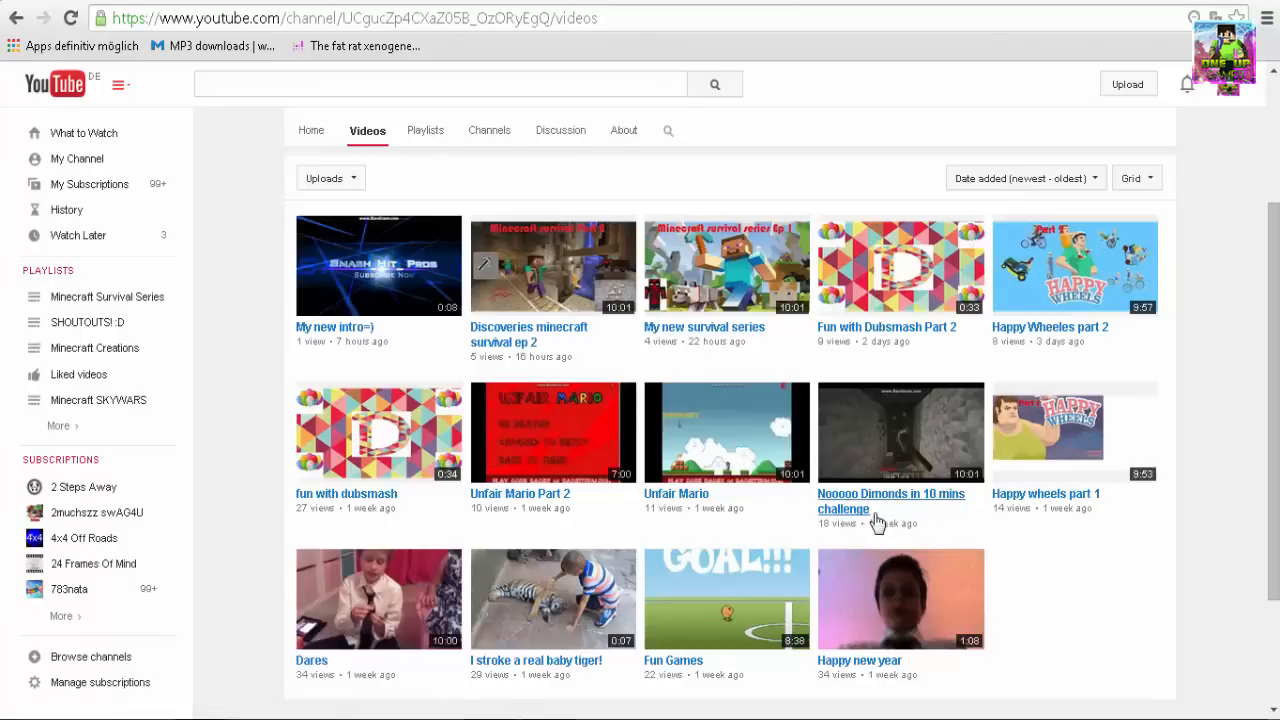
mouse_move(333, 138)
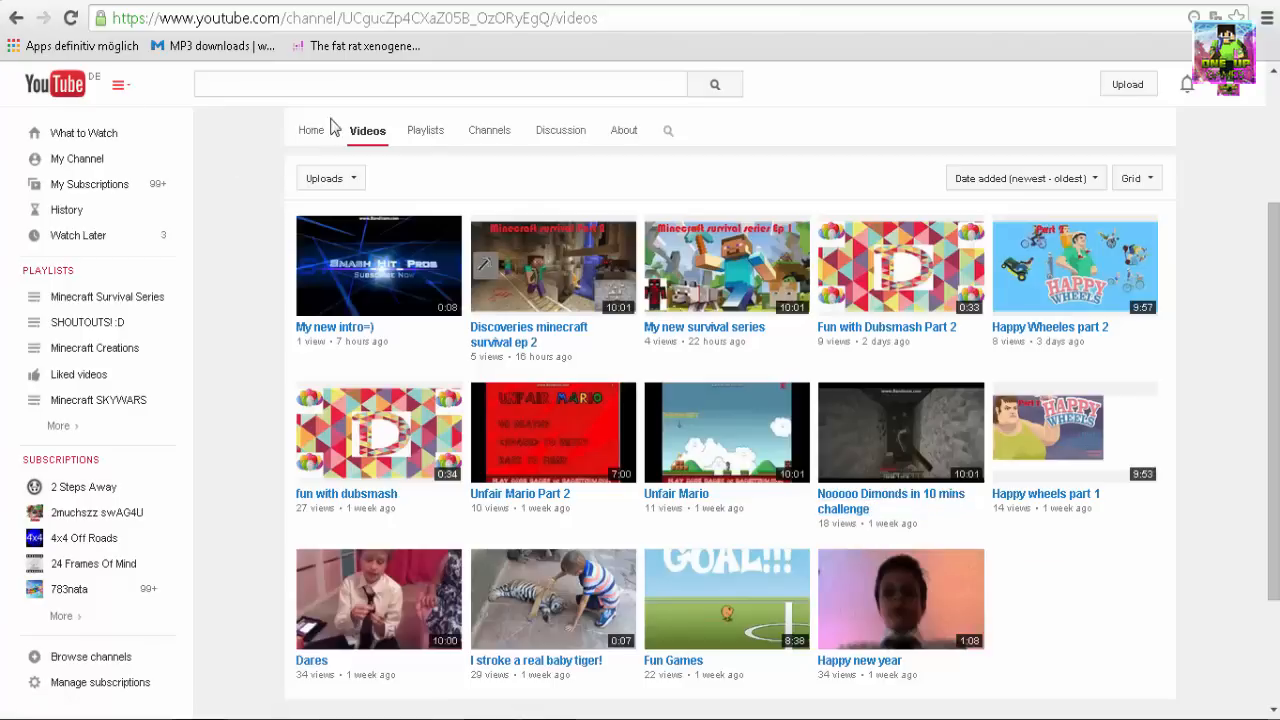
click(311, 130)
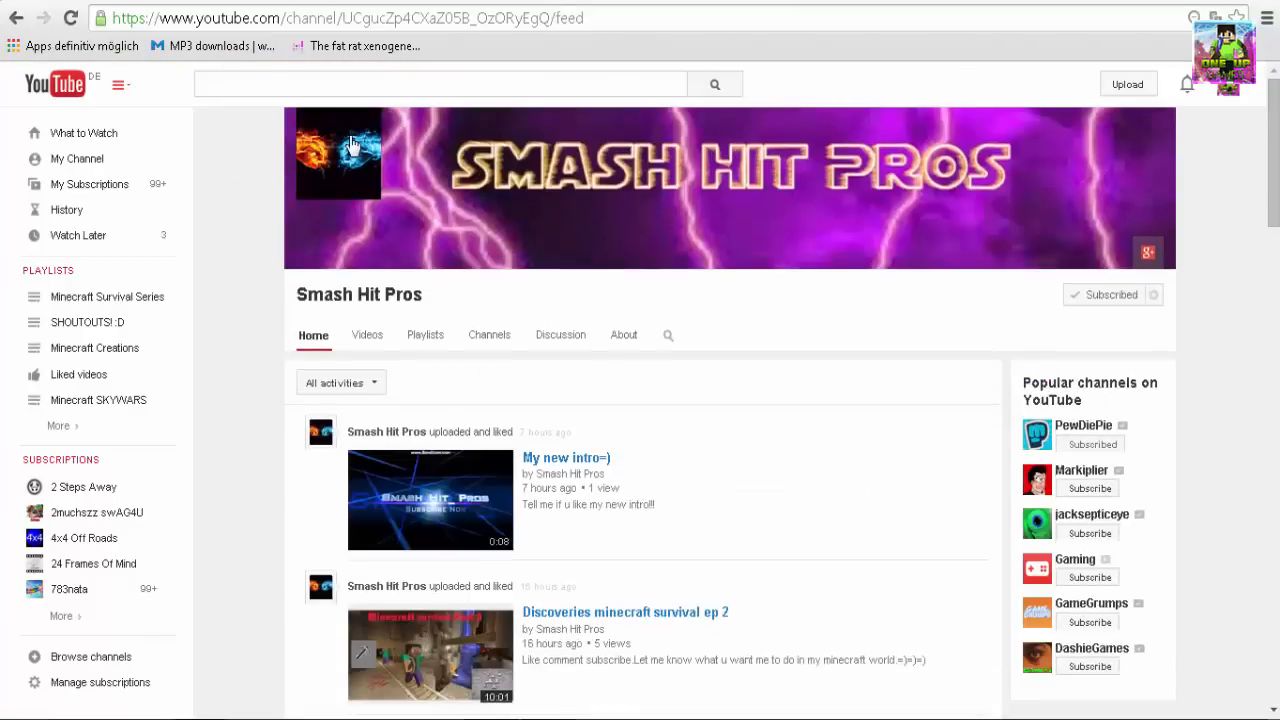